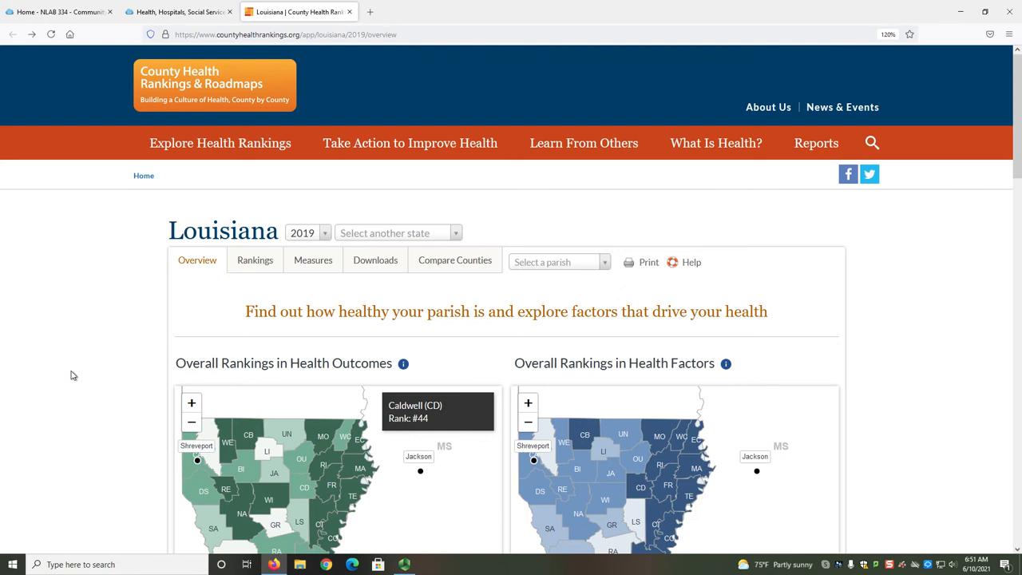
Return to the NLAB 334 guide and bring the Louisiana Sources section into view
{"action": "left_click", "coordinate": [56, 11]}
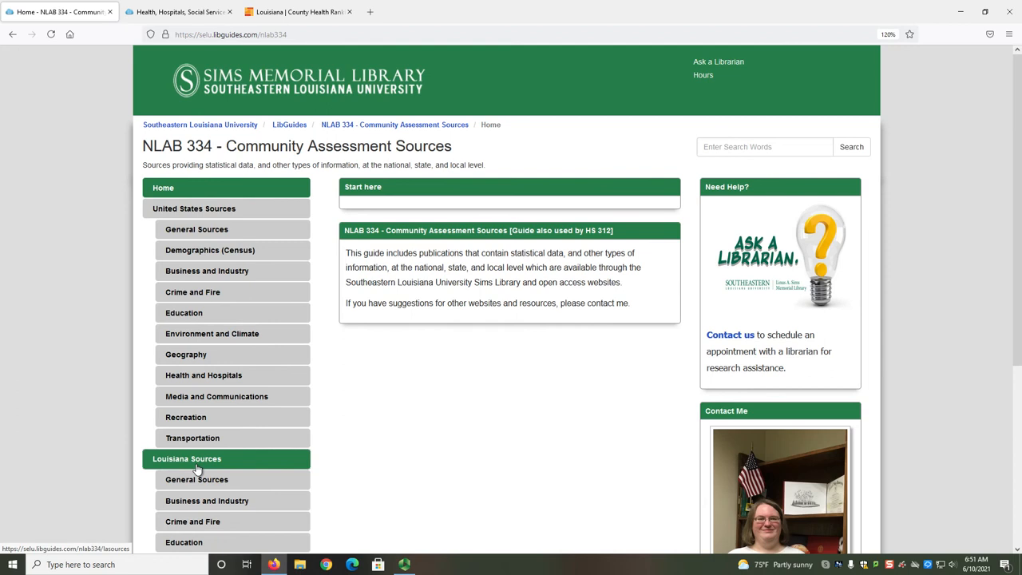
{"action": "scroll", "scroll_direction": "down", "scroll_amount": 3}
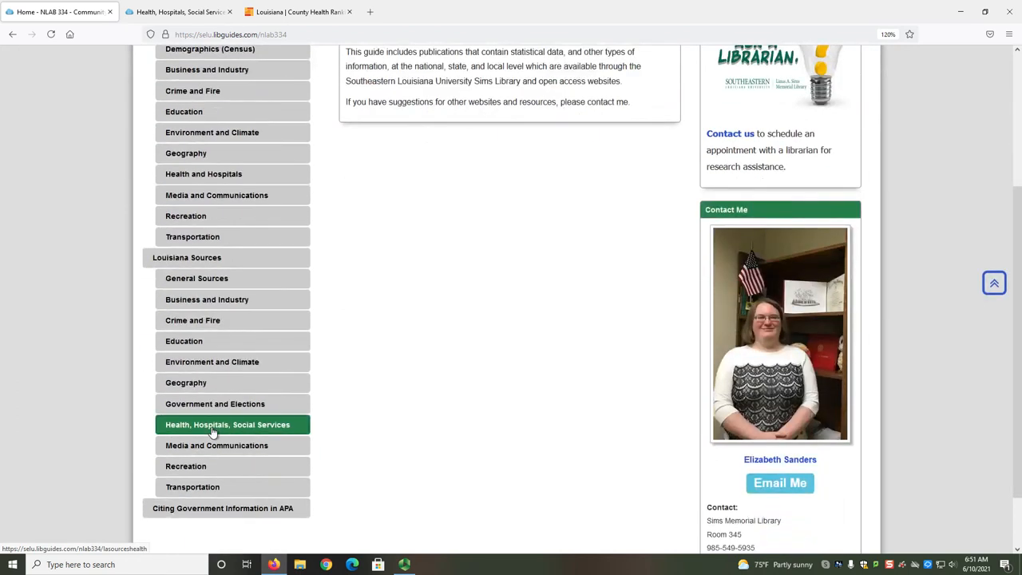
From the Health, Hospitals, Social Services page, switch the Louisiana rankings year to 2021
{"action": "left_click", "coordinate": [227, 425]}
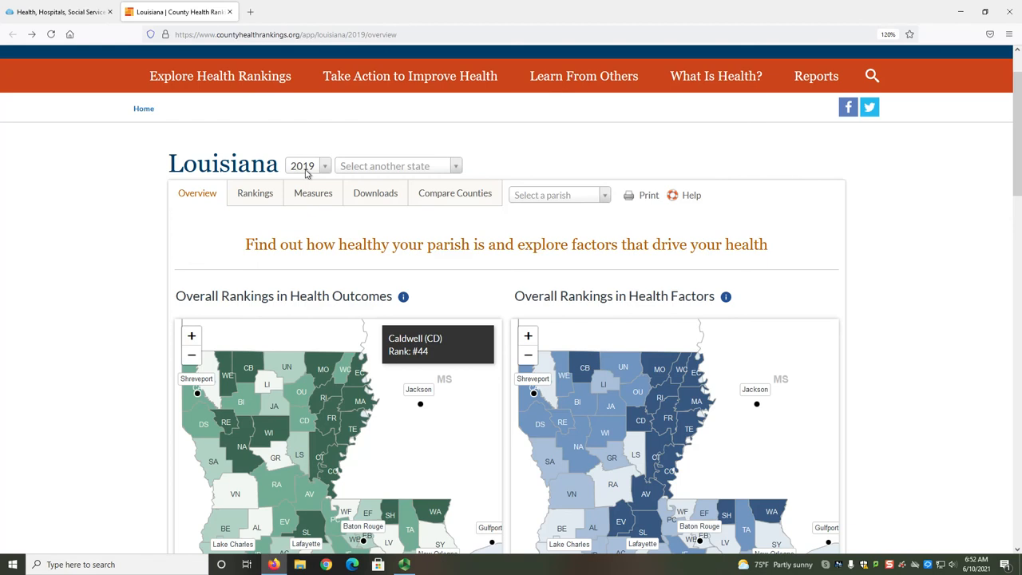
{"action": "left_click", "coordinate": [306, 166]}
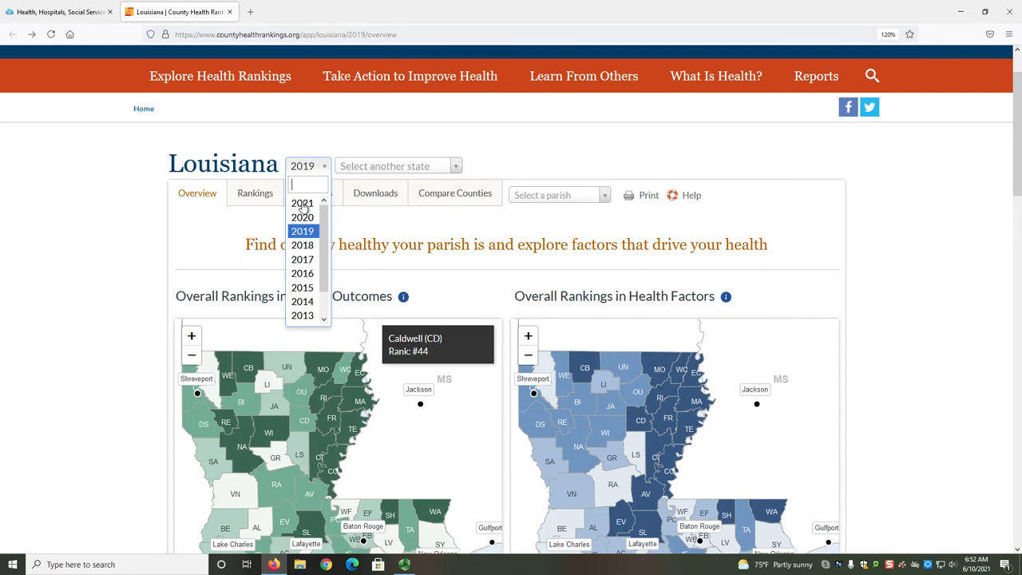
{"action": "left_click", "coordinate": [304, 203]}
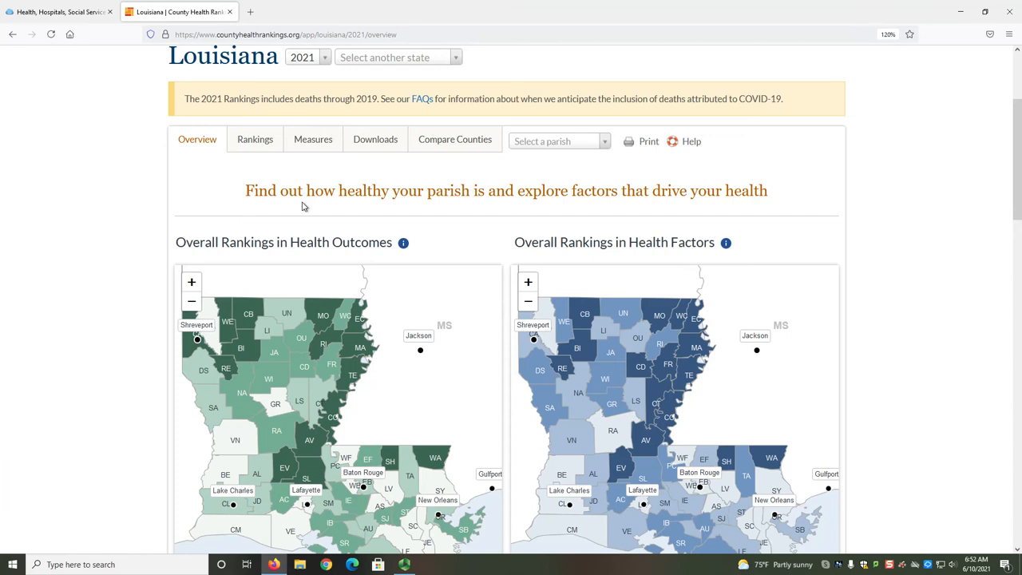
{"action": "mouse_move", "coordinate": [549, 150]}
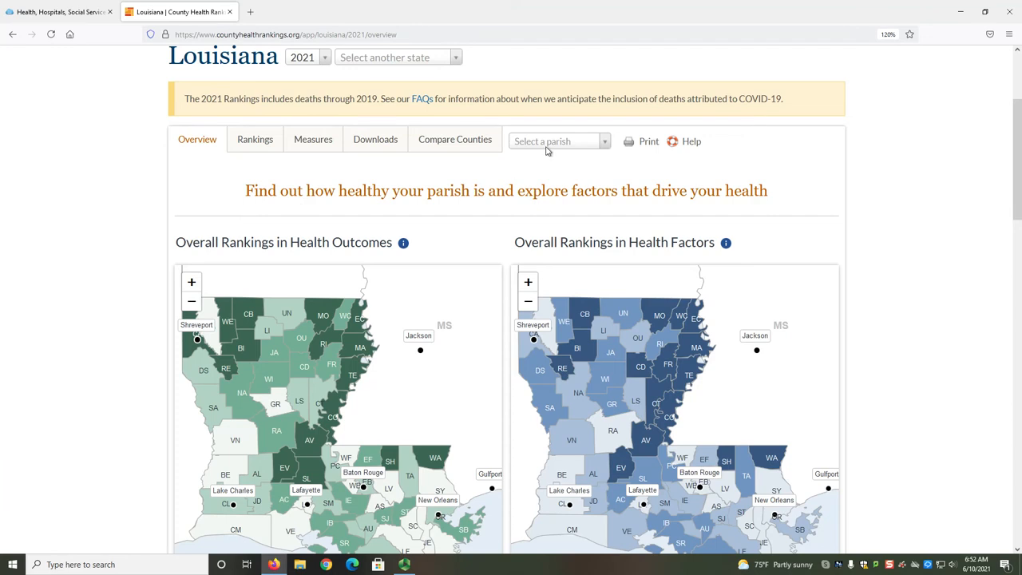
Choose Tangipahoa (TA) from the parish list to load its 2021 snapshot
{"action": "left_click", "coordinate": [559, 140]}
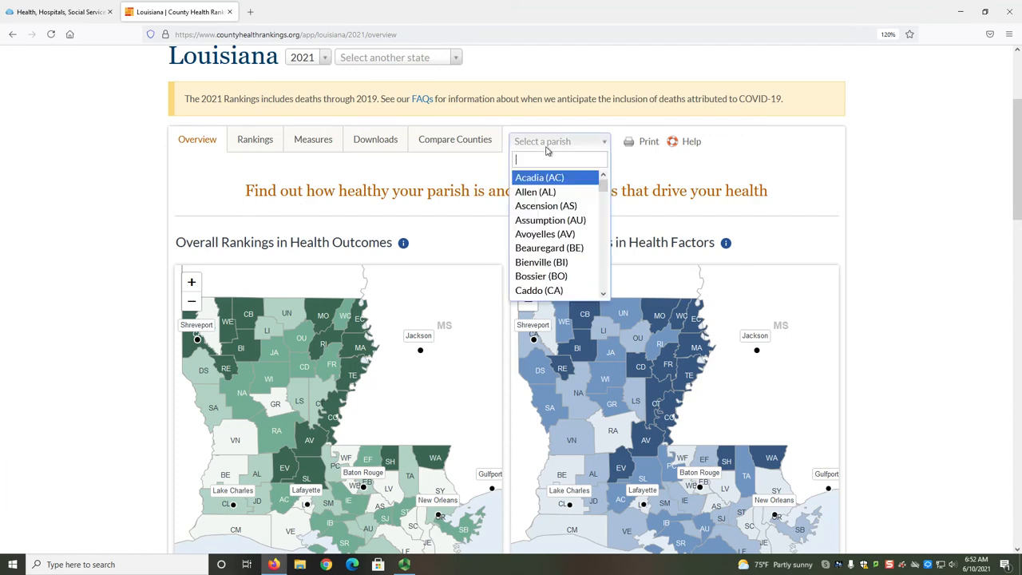
{"action": "scroll", "scroll_direction": "down", "scroll_amount": 3}
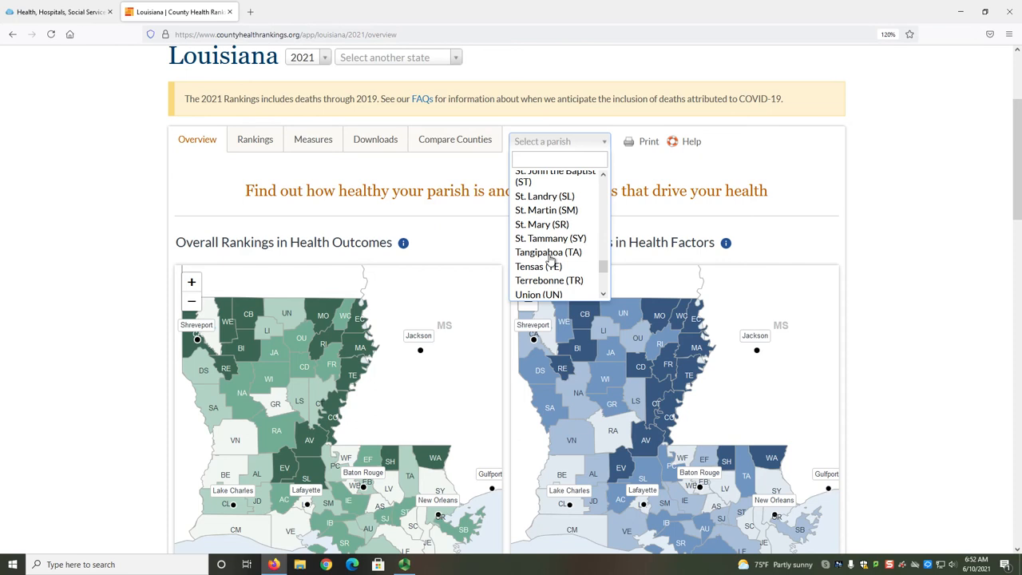
{"action": "left_click", "coordinate": [548, 253]}
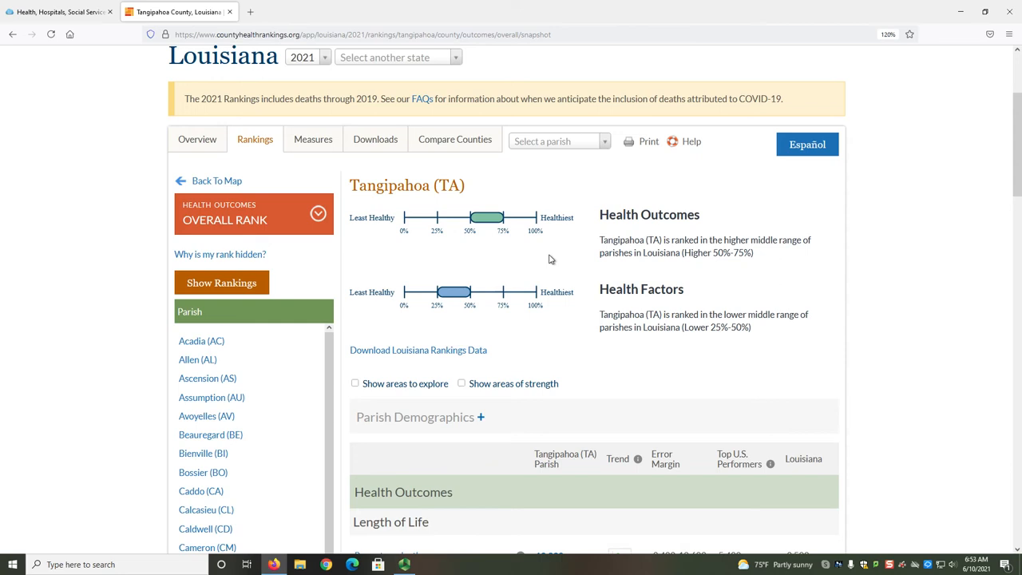
{"action": "mouse_move", "coordinate": [541, 246]}
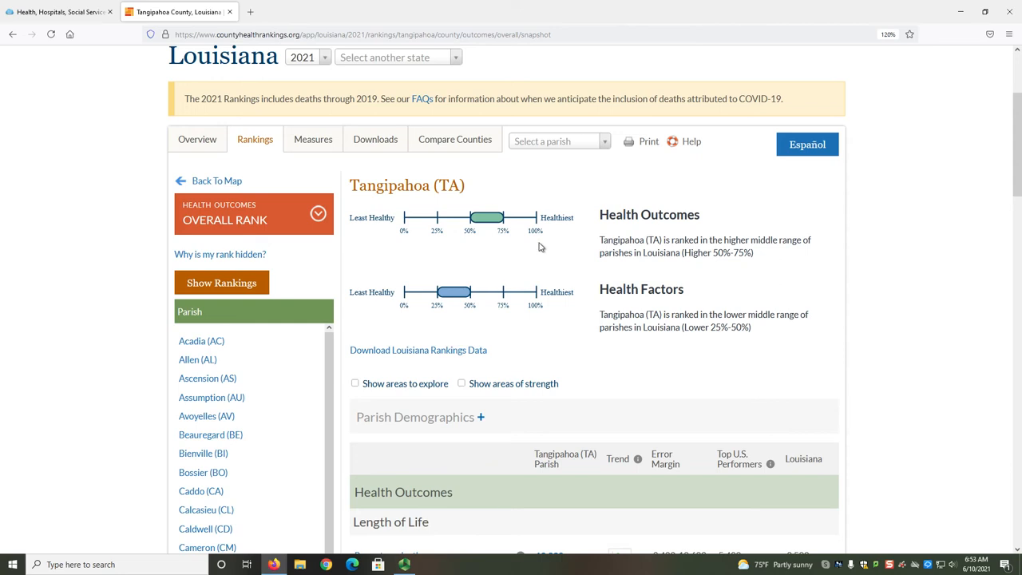
{"action": "mouse_move", "coordinate": [572, 273]}
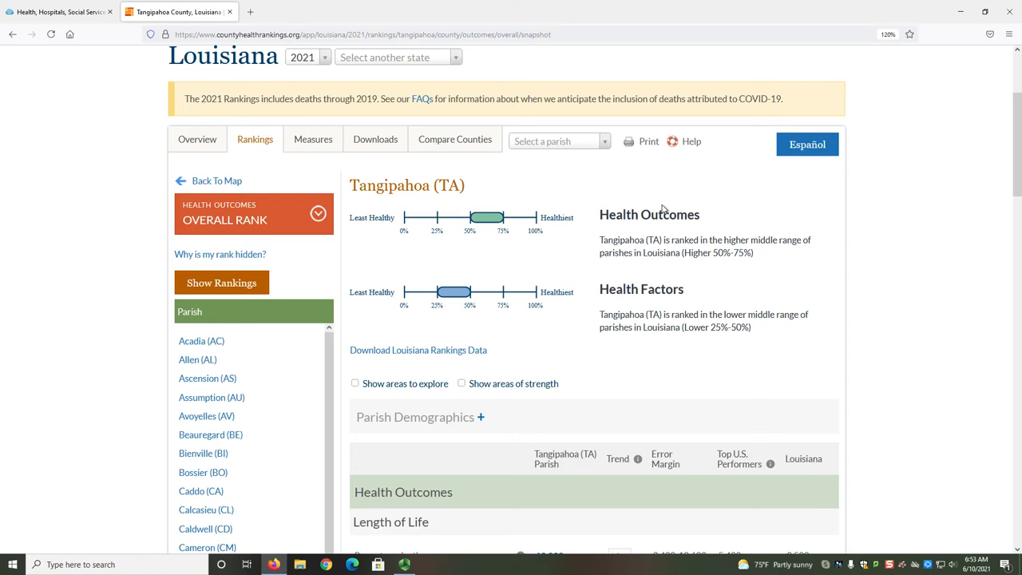
{"action": "mouse_move", "coordinate": [636, 327]}
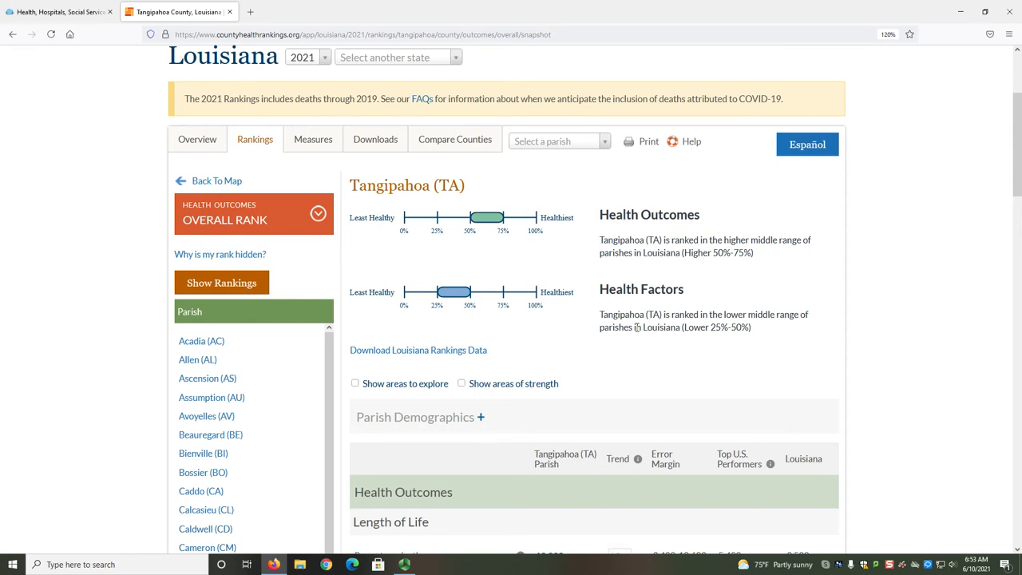
Scroll the Tangipahoa snapshot down to the Health Outcomes measures table
{"action": "scroll", "scroll_direction": "down", "scroll_amount": 3}
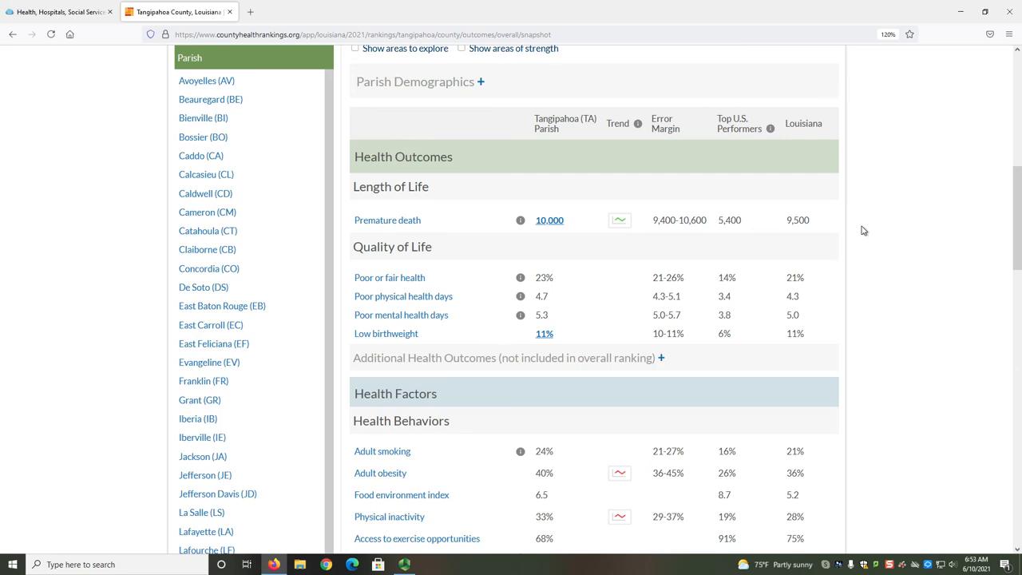
{"action": "mouse_move", "coordinate": [559, 151]}
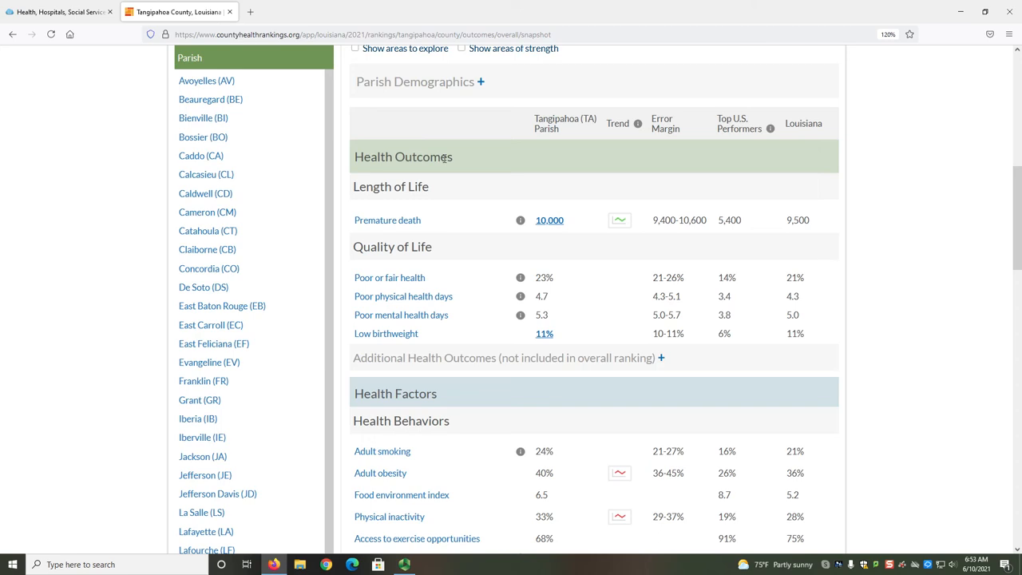
{"action": "mouse_move", "coordinate": [663, 364]}
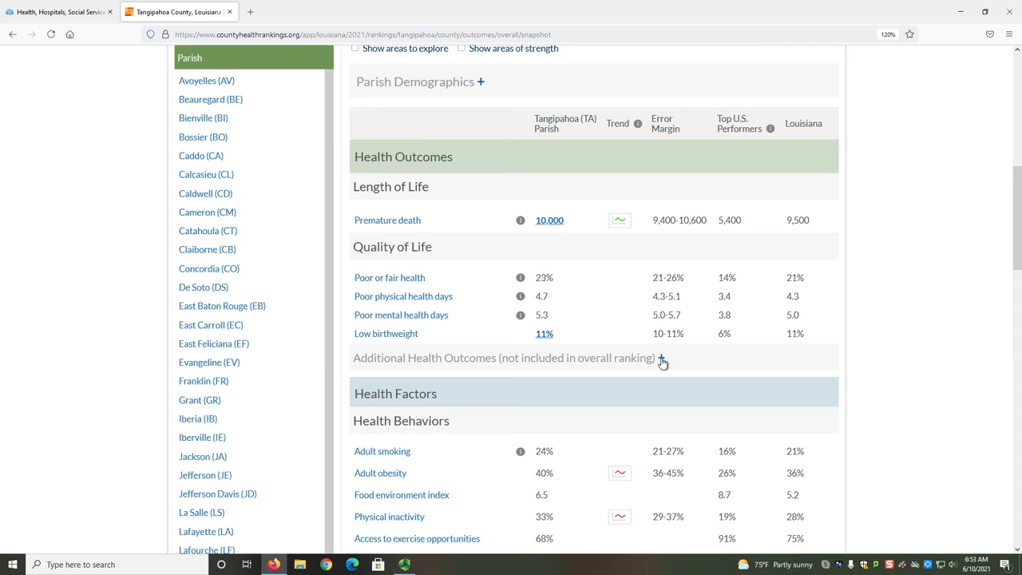
Expand the additional health outcomes and move down to the Health Behaviors measures
{"action": "left_click", "coordinate": [662, 358]}
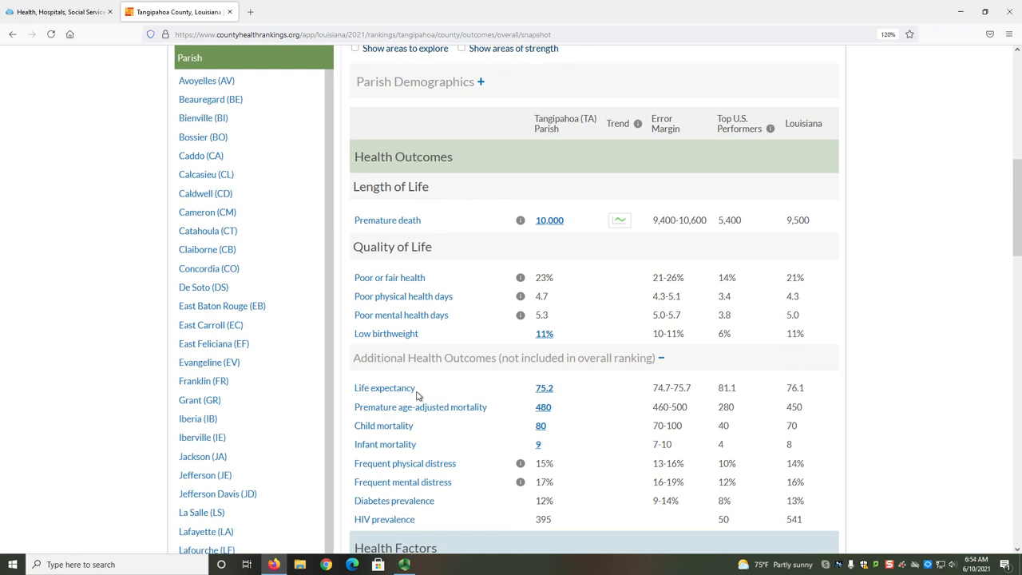
{"action": "mouse_move", "coordinate": [384, 424]}
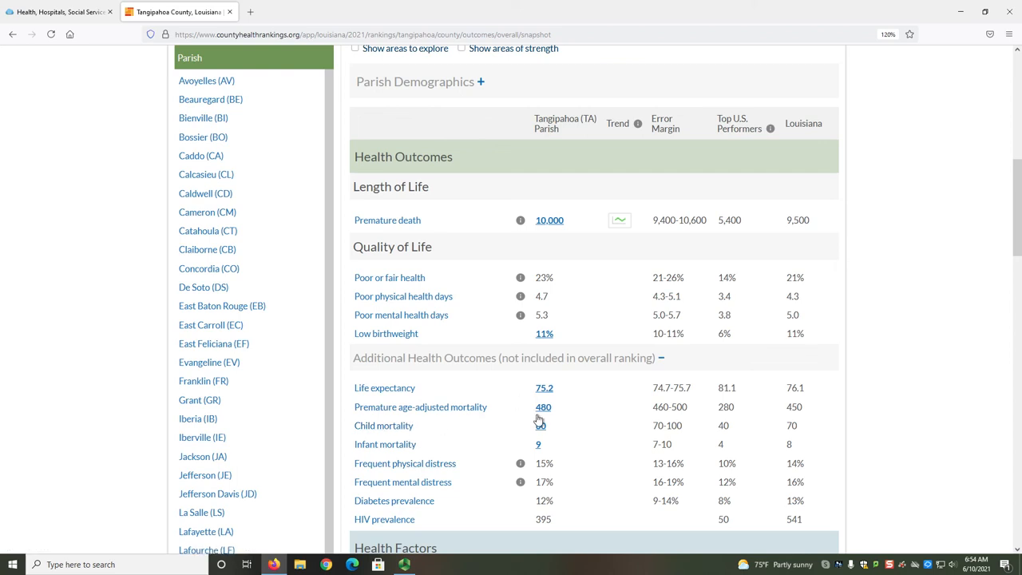
{"action": "scroll", "scroll_direction": "down", "scroll_amount": 3}
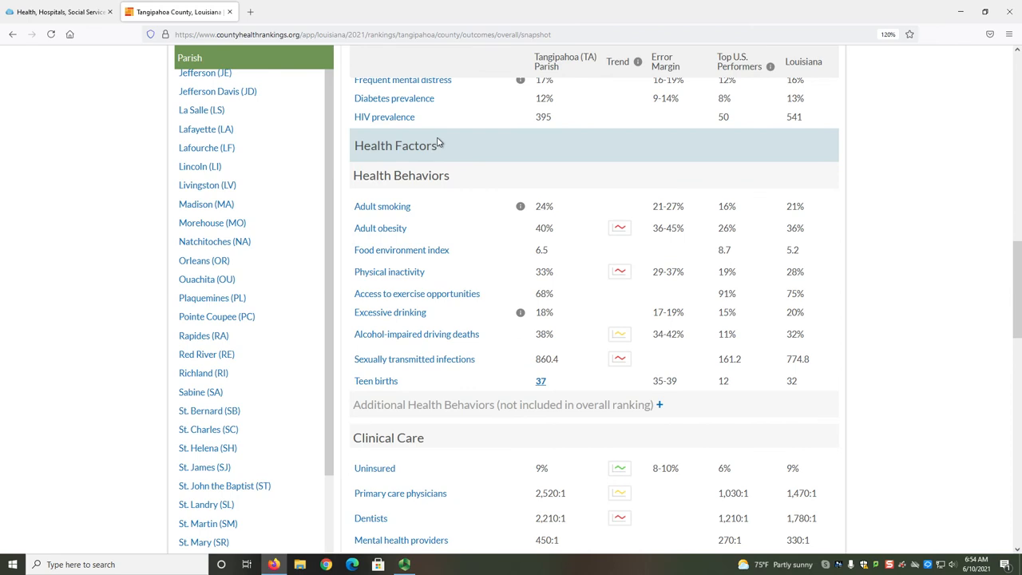
{"action": "mouse_move", "coordinate": [450, 169]}
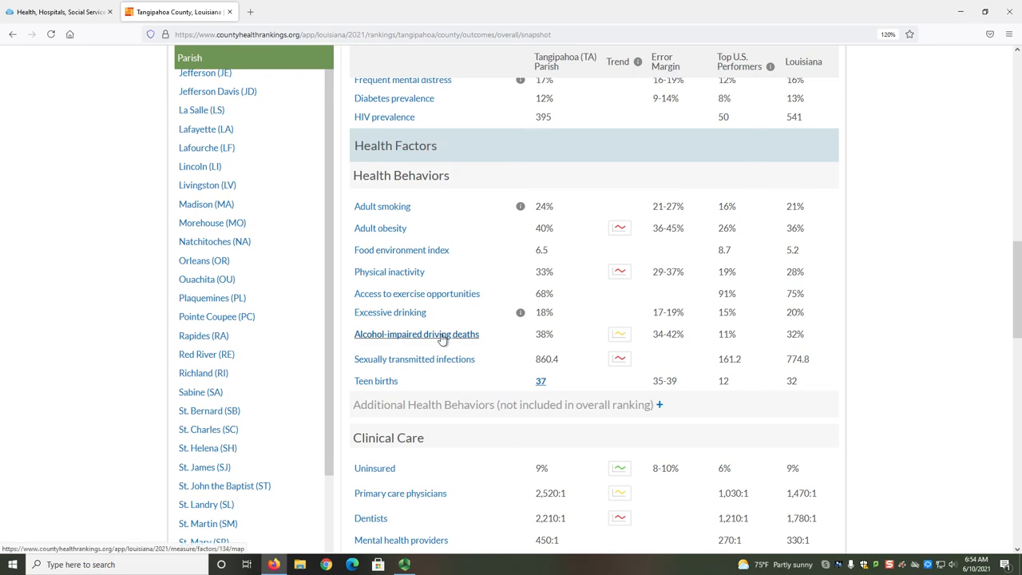
Scroll down to the Social & Economic Factors and Physical Environment measures
{"action": "scroll", "scroll_direction": "down", "scroll_amount": 3}
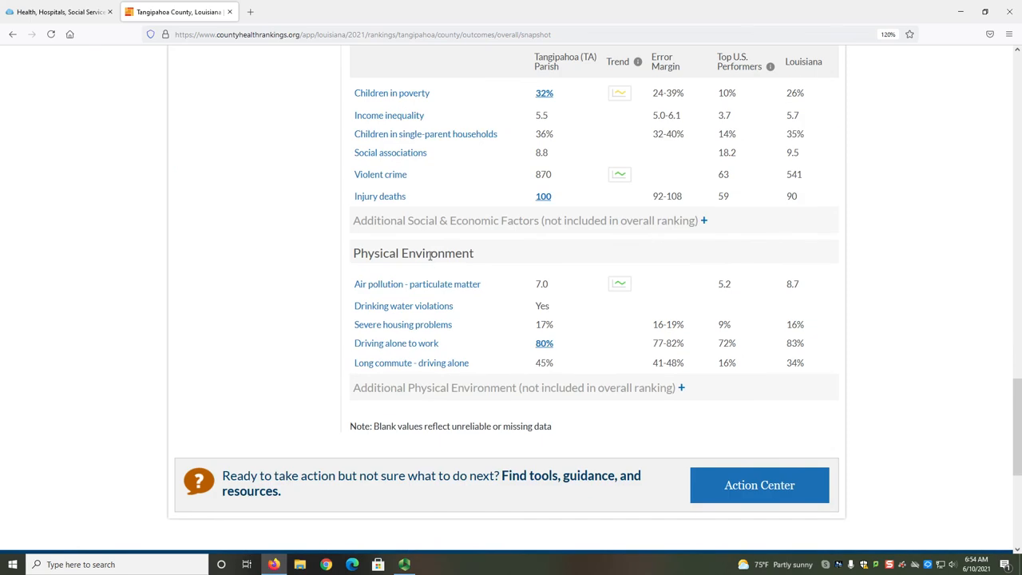
{"action": "mouse_move", "coordinate": [412, 362]}
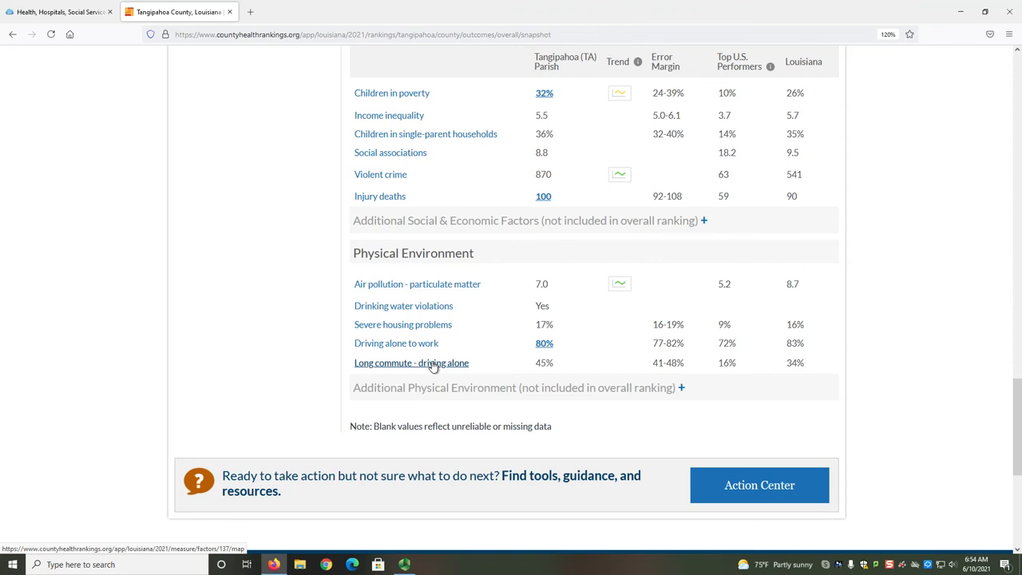
{"action": "mouse_move", "coordinate": [431, 368]}
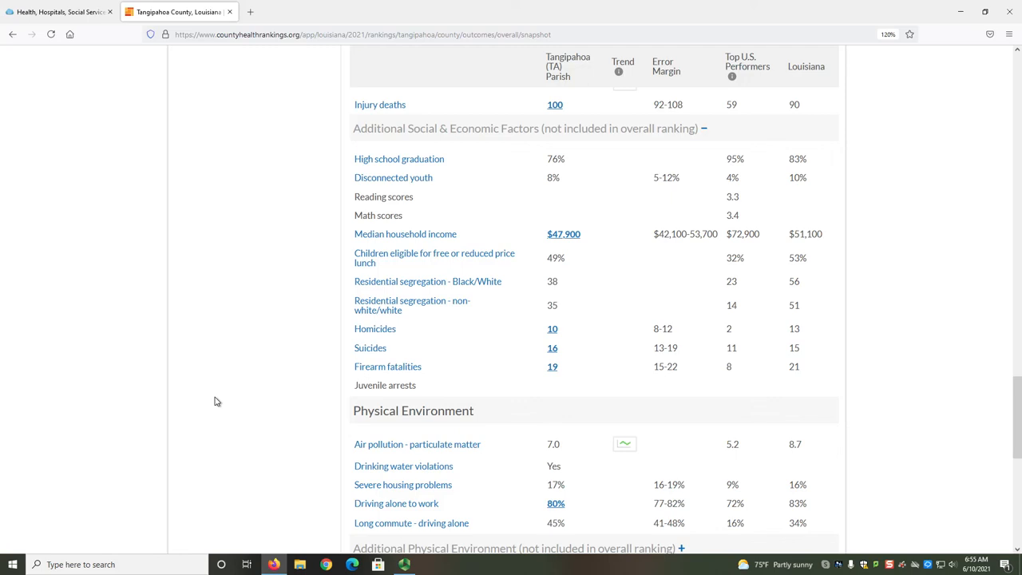
{"action": "mouse_move", "coordinate": [370, 348]}
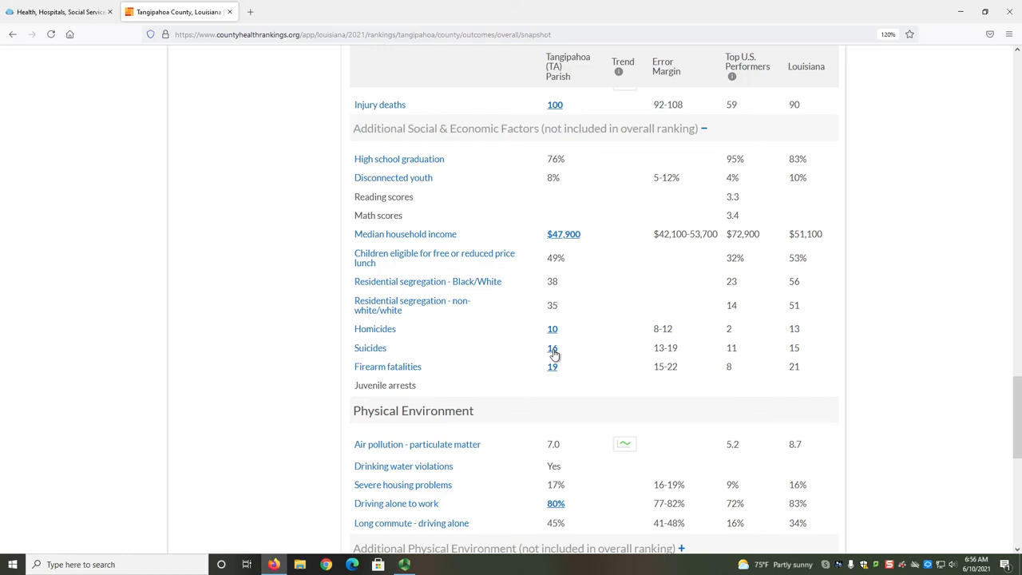
{"action": "mouse_move", "coordinate": [473, 357]}
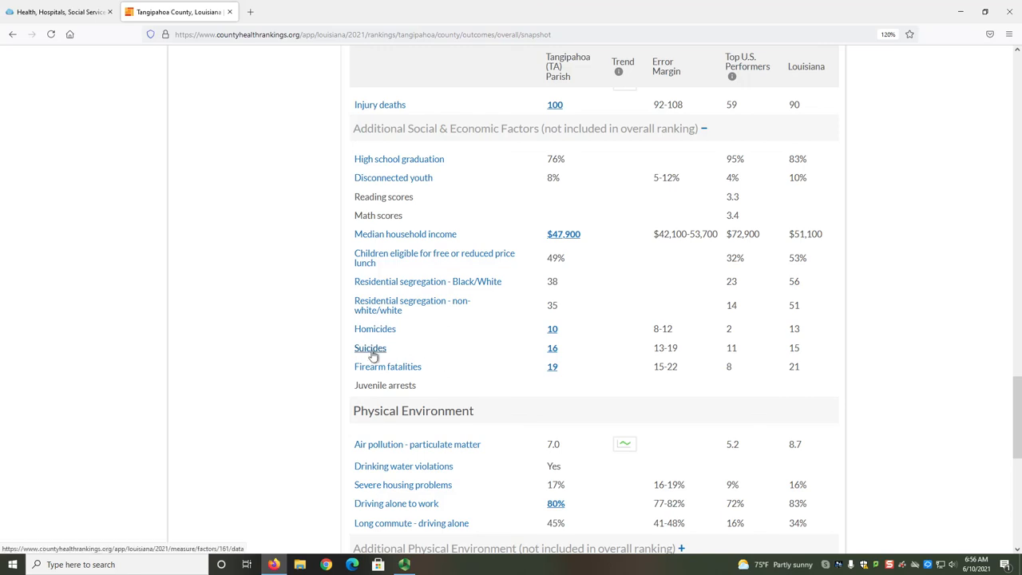
Open the Suicides measure page listing Louisiana parish suicide rates for 2015–2019
{"action": "left_click", "coordinate": [370, 348]}
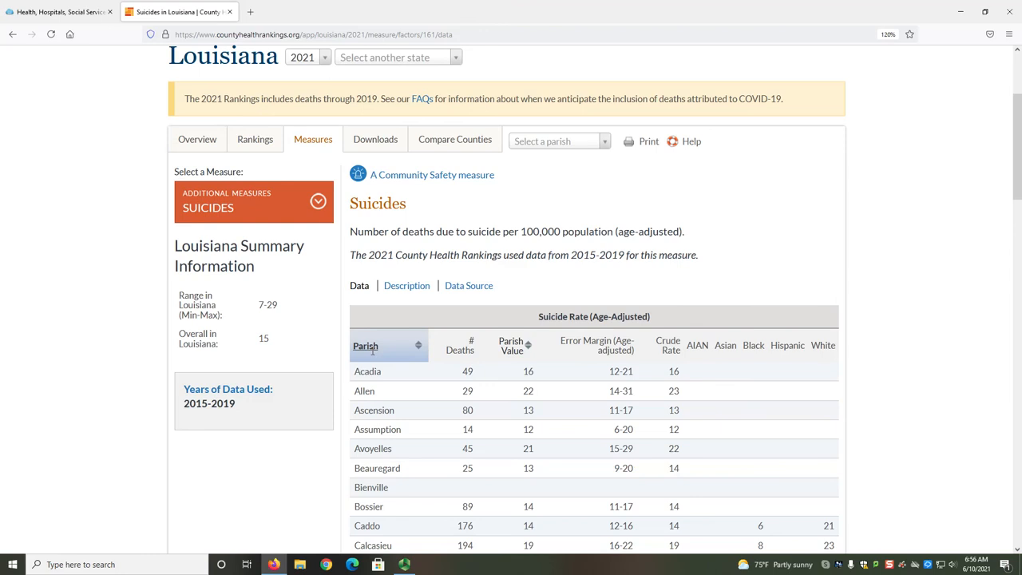
{"action": "mouse_move", "coordinate": [361, 243]}
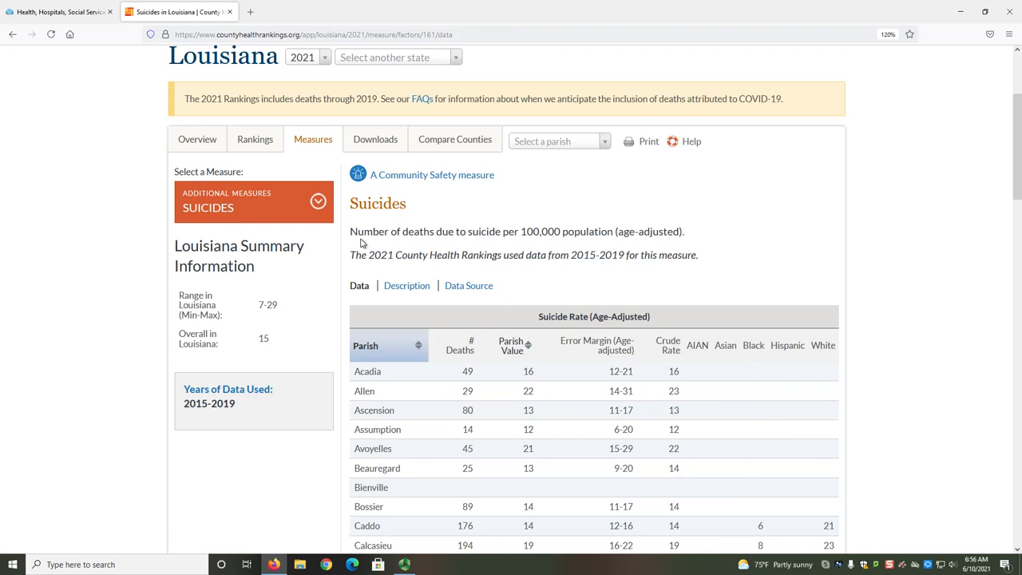
{"action": "mouse_move", "coordinate": [581, 246]}
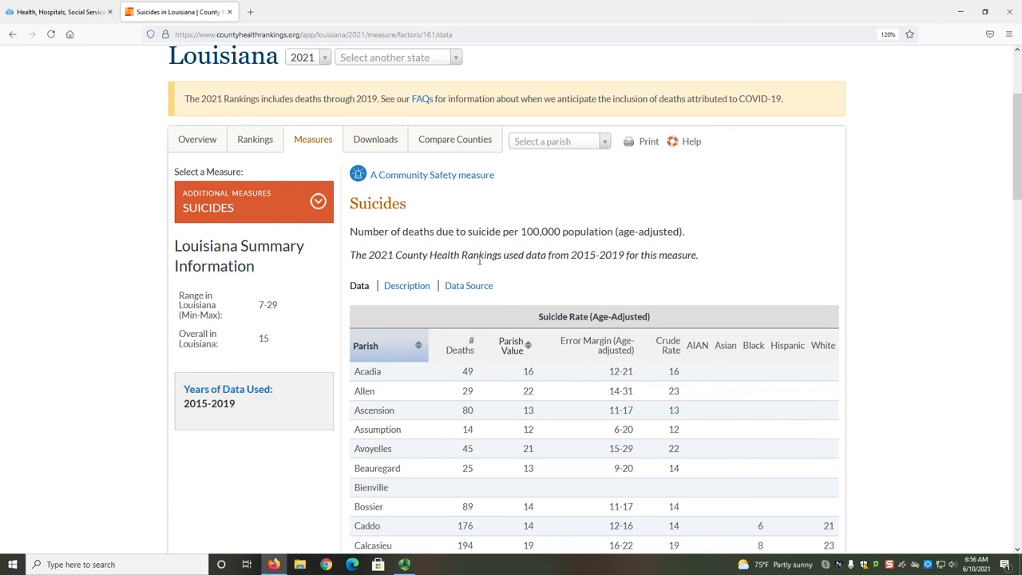
Show the Suicides measure's Description and read through its reason for inclusion and methods
{"action": "left_click", "coordinate": [406, 284]}
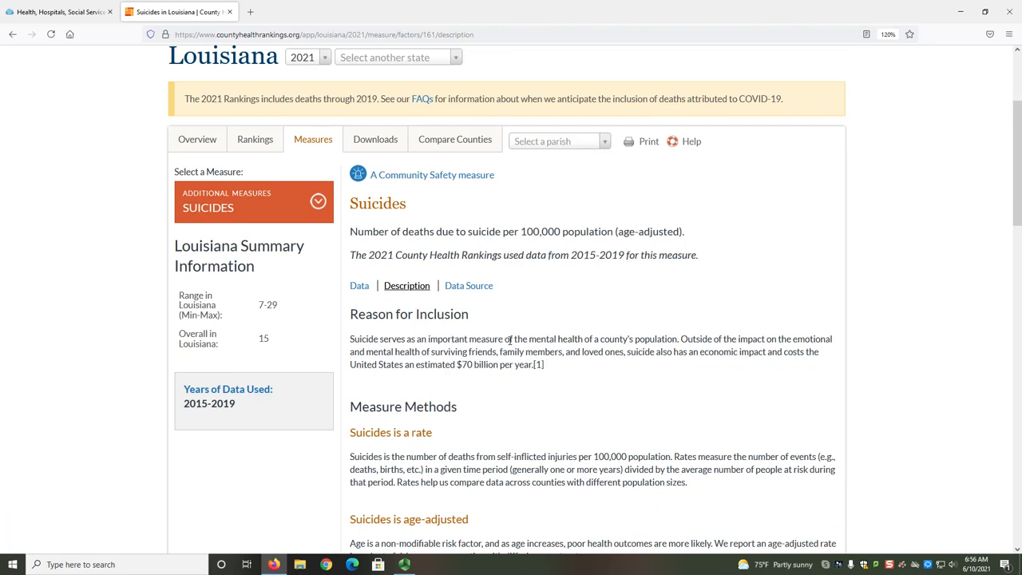
{"action": "scroll", "scroll_direction": "down", "scroll_amount": 3}
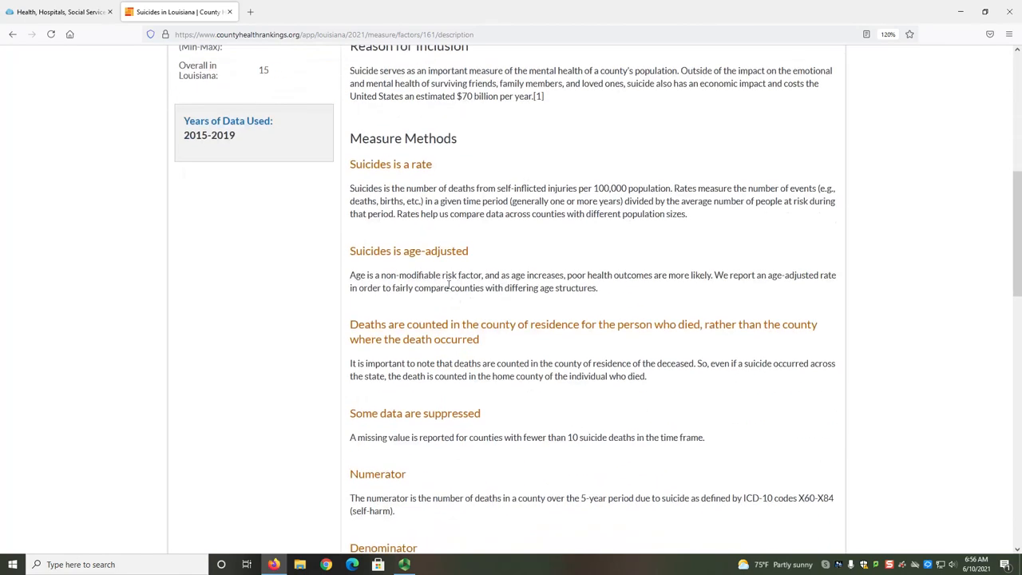
{"action": "scroll", "scroll_direction": "down", "scroll_amount": 3}
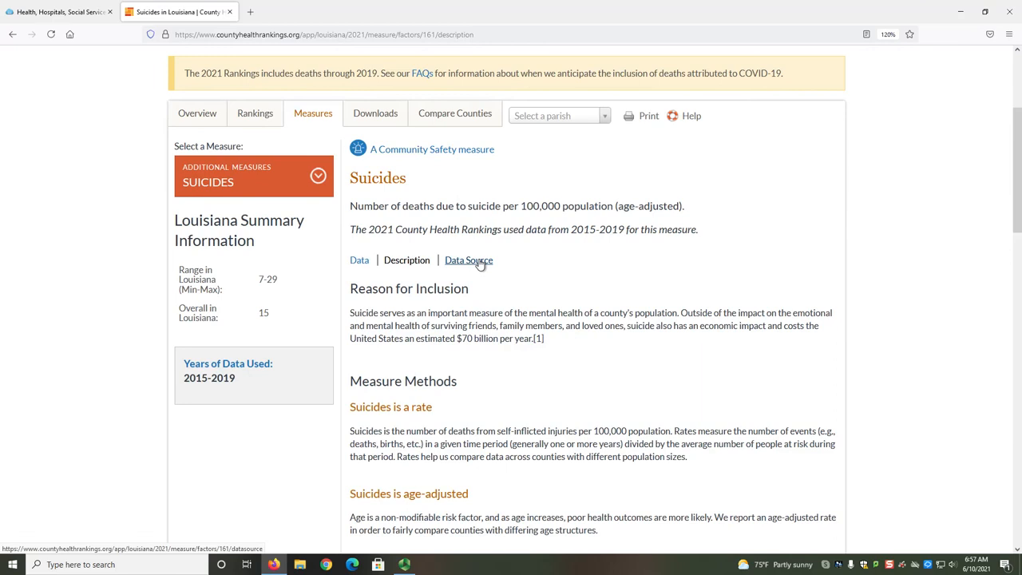
Show the Suicides measure's Data Source, the National Center for Health Statistics mortality files
{"action": "left_click", "coordinate": [470, 259]}
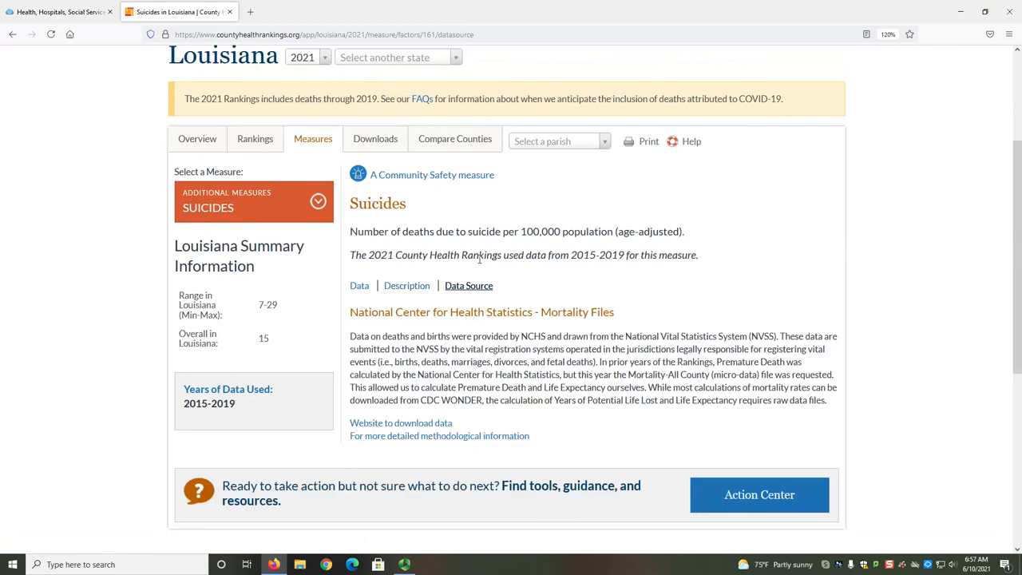
{"action": "mouse_move", "coordinate": [476, 310]}
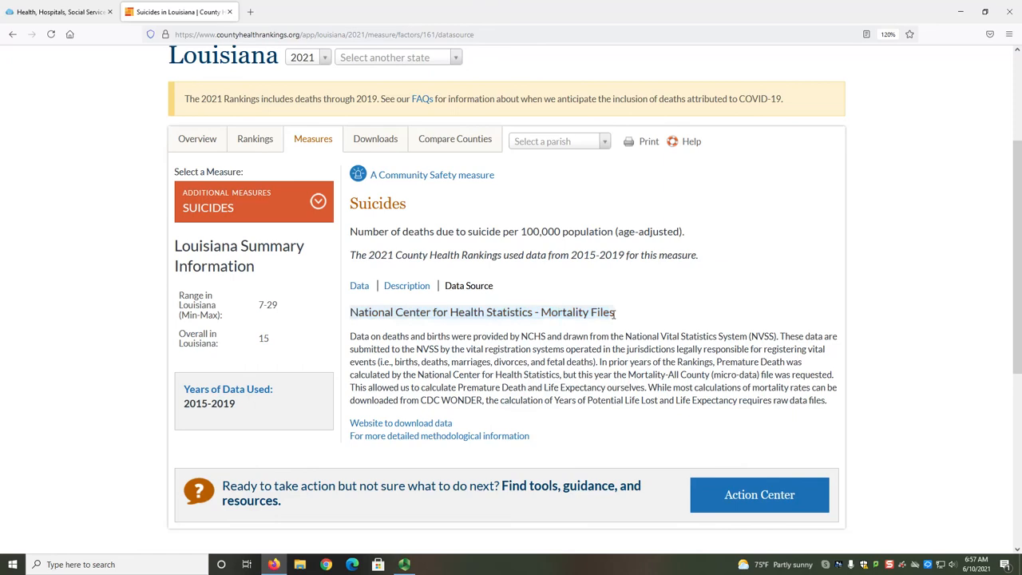
{"action": "mouse_move", "coordinate": [518, 380]}
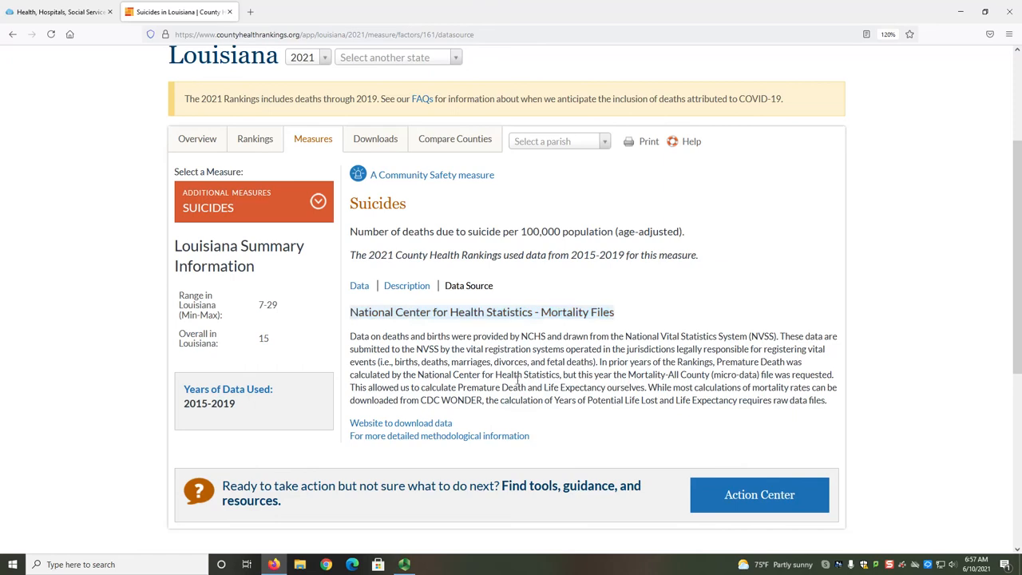
{"action": "mouse_move", "coordinate": [401, 421]}
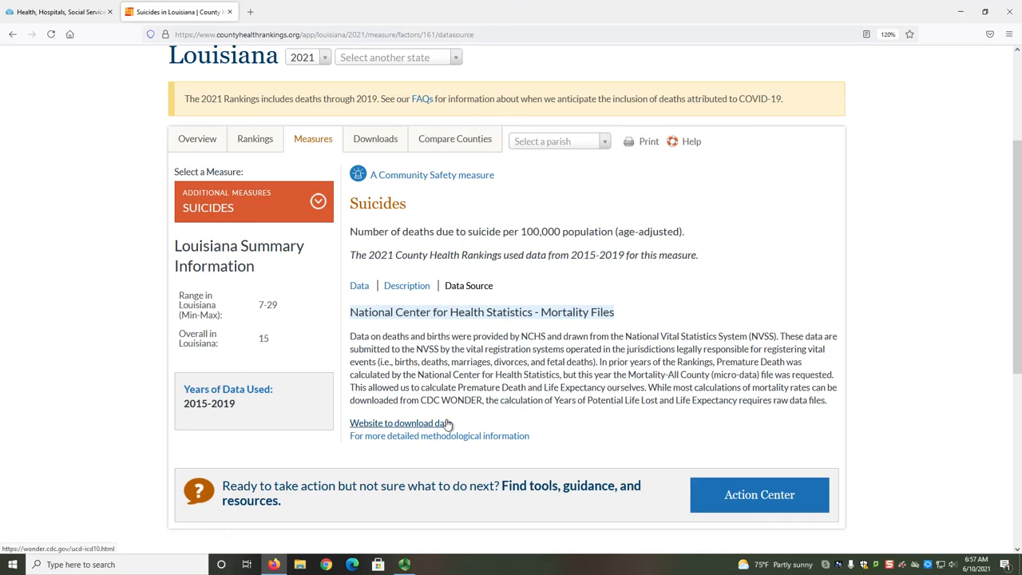
{"action": "mouse_move", "coordinate": [466, 444]}
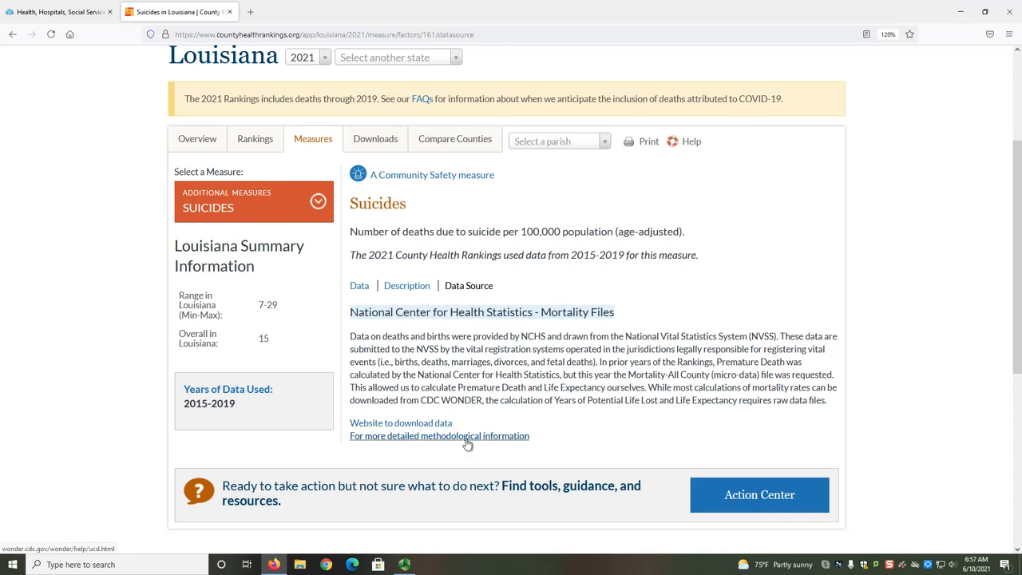